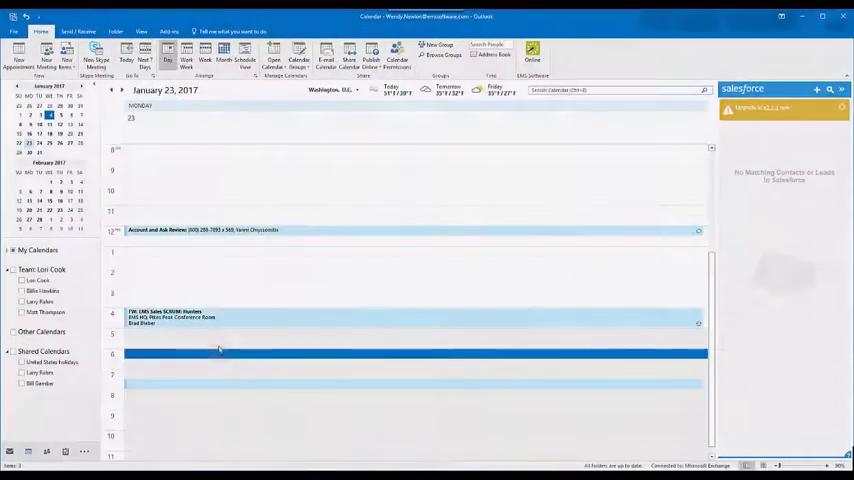
Step: Create a Monday, January 23, 2017 6–7 PM appointment with subject 'EMS Demo'
double_click(219, 350)
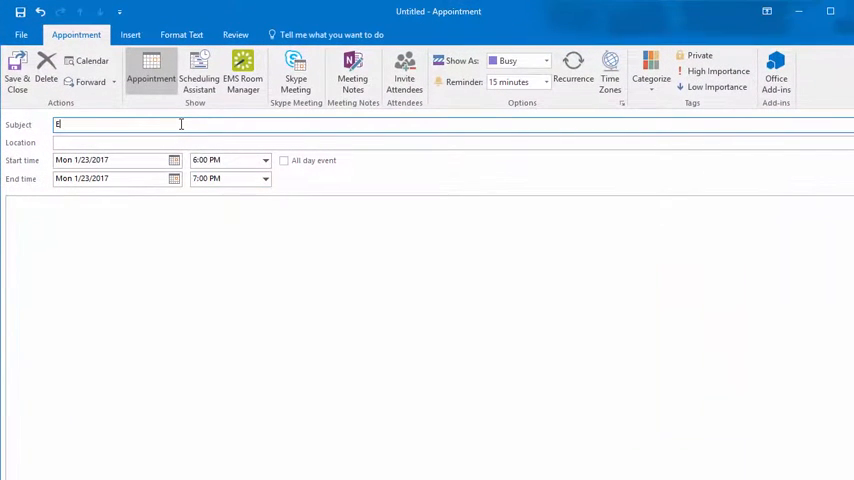
type("MS Demo")
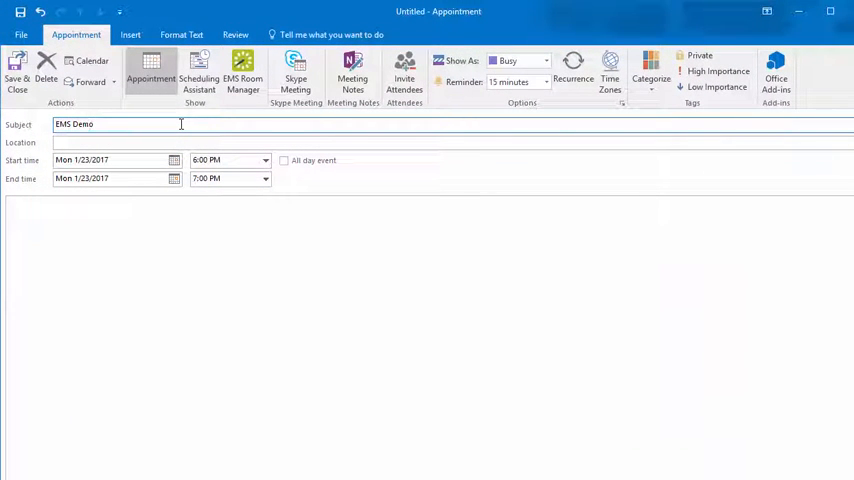
Step: Add attendee 'B' via Scheduling Assistant and launch the EMS Room Manager booking form
left_click(199, 77)
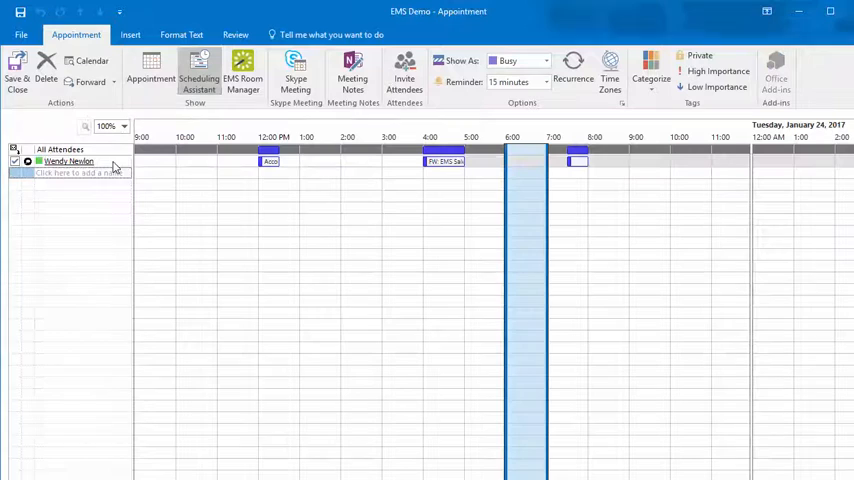
type("Billie Hawkins")
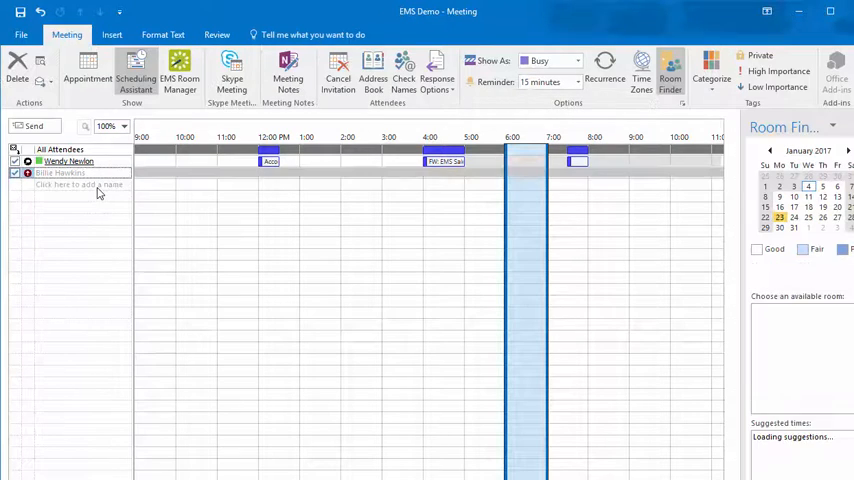
left_click(180, 70)
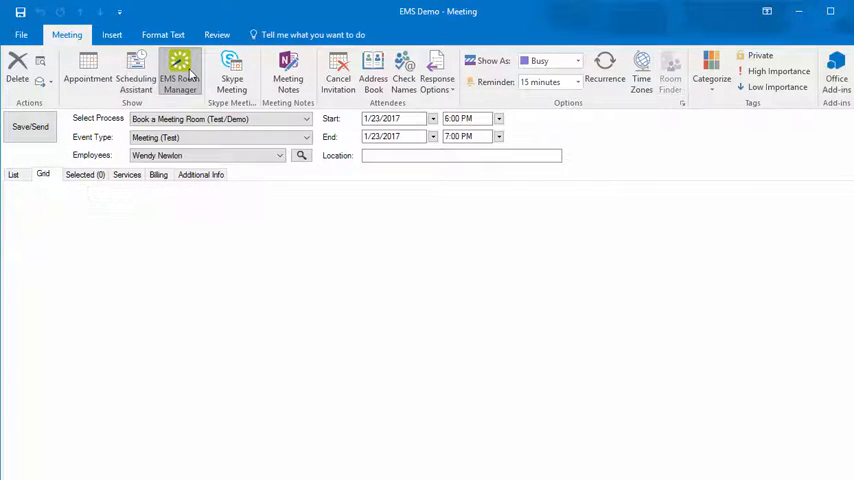
Step: Search available Denver Office rooms and take room 5003 A as the location
left_click(180, 73)
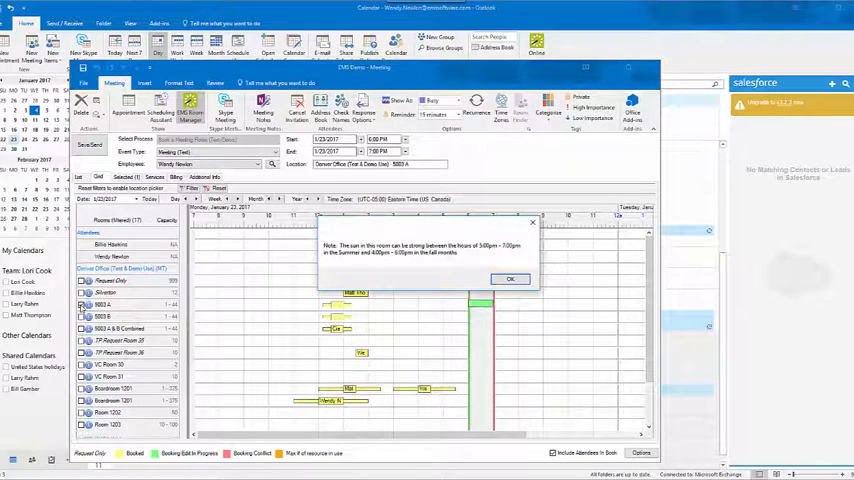
mouse_move(455, 279)
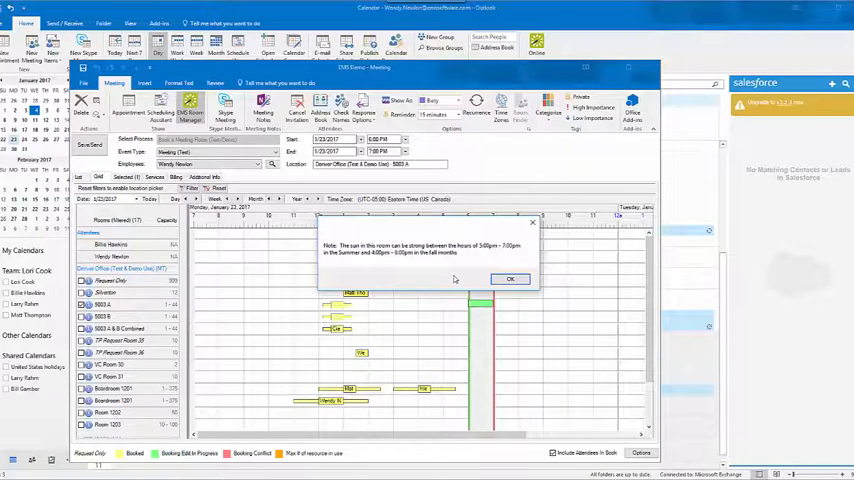
Step: Dismiss the sun-exposure note, enter dial-in number 12345, and request Office Suite software
left_click(510, 278)
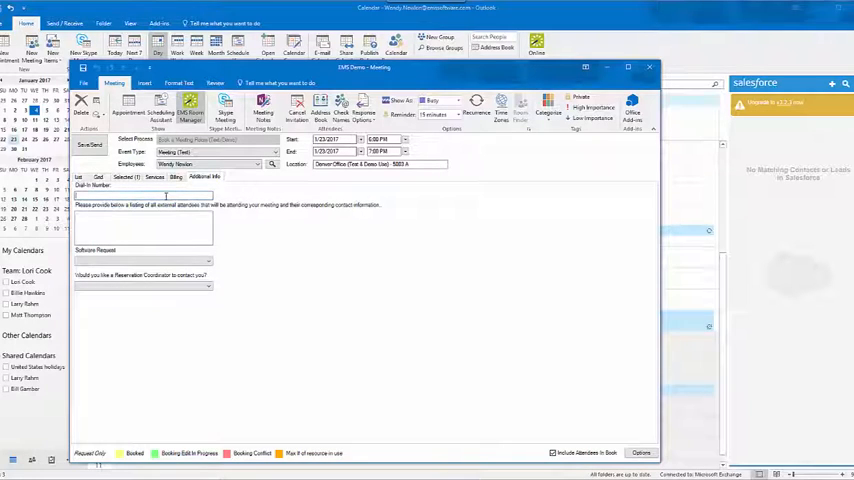
type("12345")
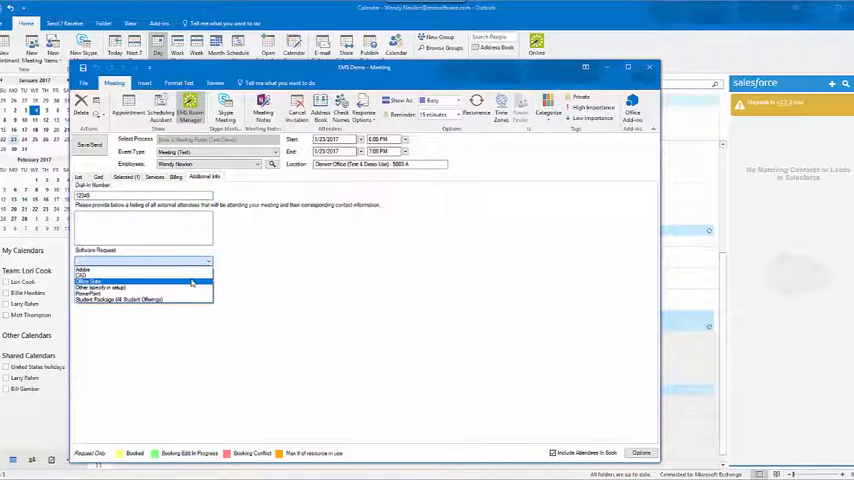
left_click(95, 275)
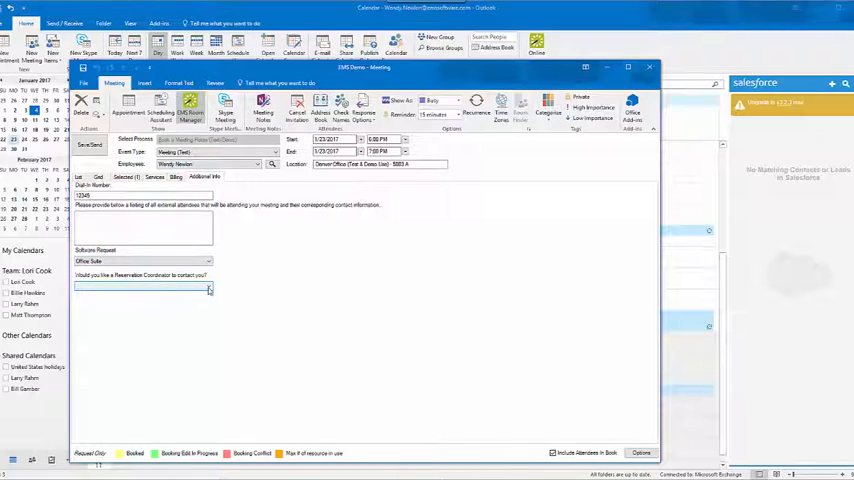
left_click(207, 287)
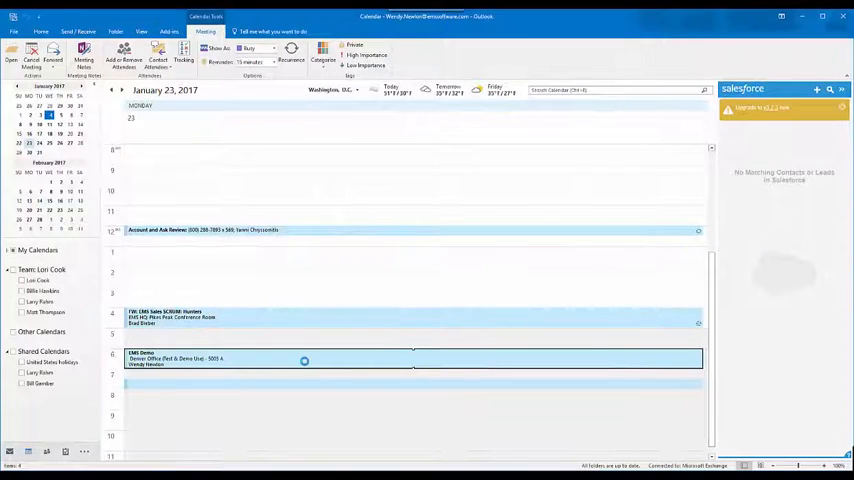
Step: Reopen the booked 6 PM EMS Demo meeting to view EMS ID 64750
double_click(304, 358)
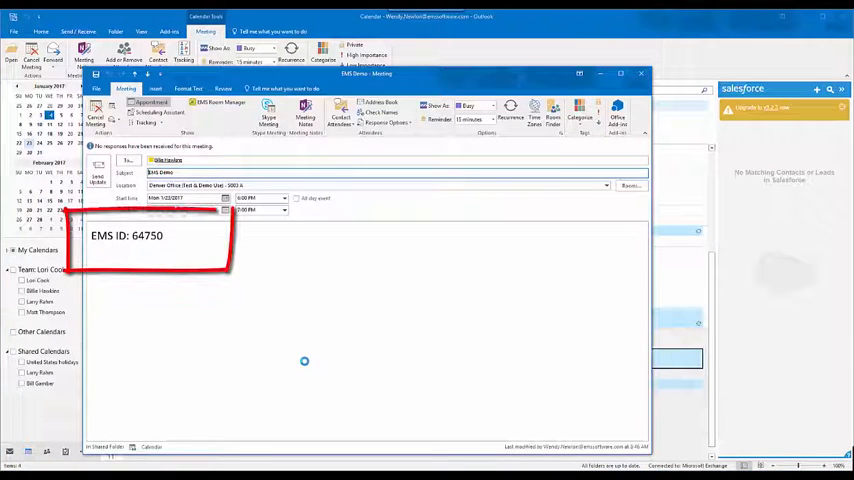